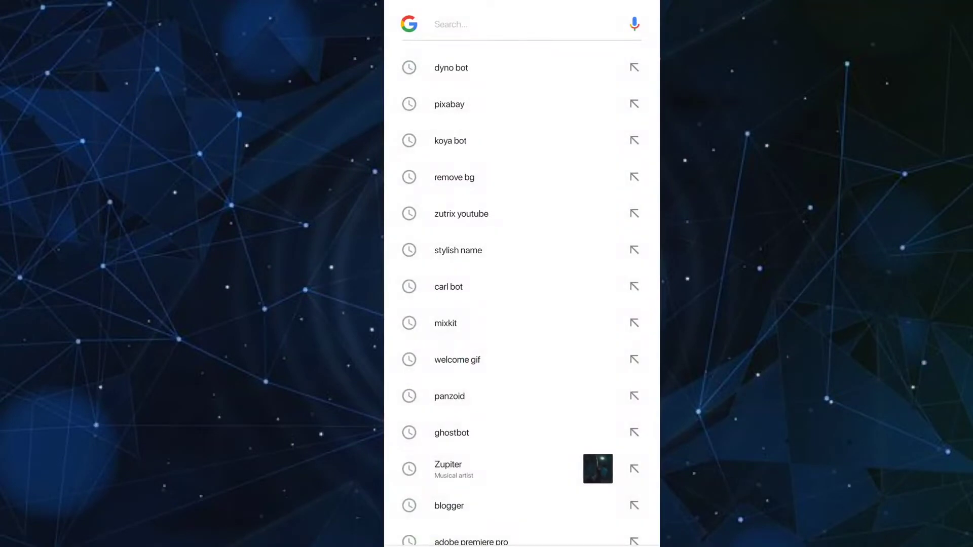
Search Google for 'dyno bot' and go to the dyno.gg result.
{"action": "left_click", "coordinate": [520, 24]}
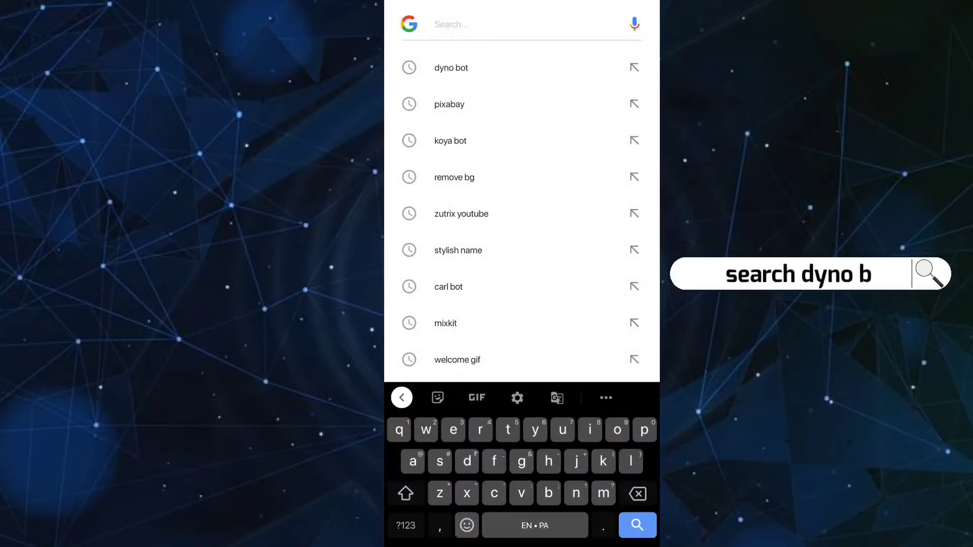
{"action": "type", "text": "dyno b"}
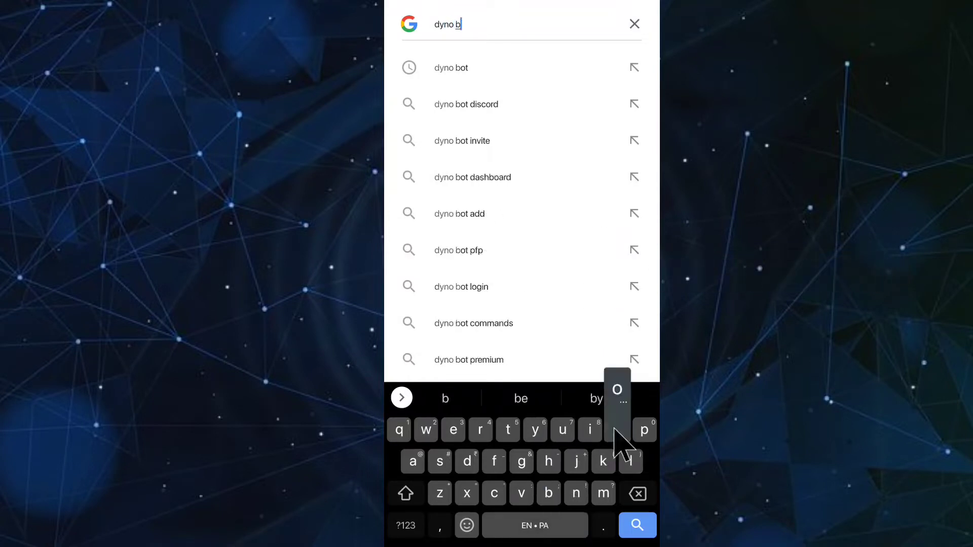
{"action": "left_click", "coordinate": [637, 525]}
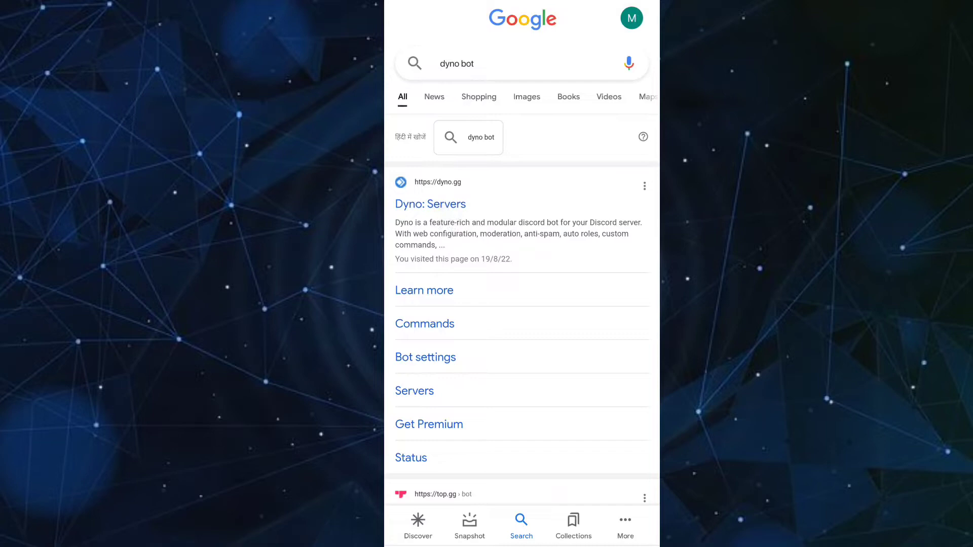
{"action": "left_click", "coordinate": [430, 204]}
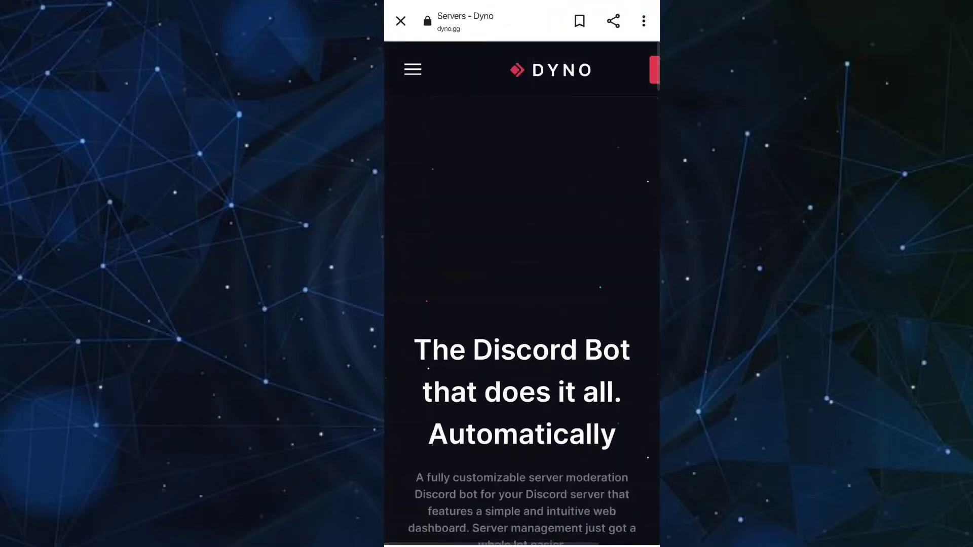
Scroll the Dyno site down to the server list to pick the server.
{"action": "scroll", "scroll_direction": "down", "scroll_amount": 3}
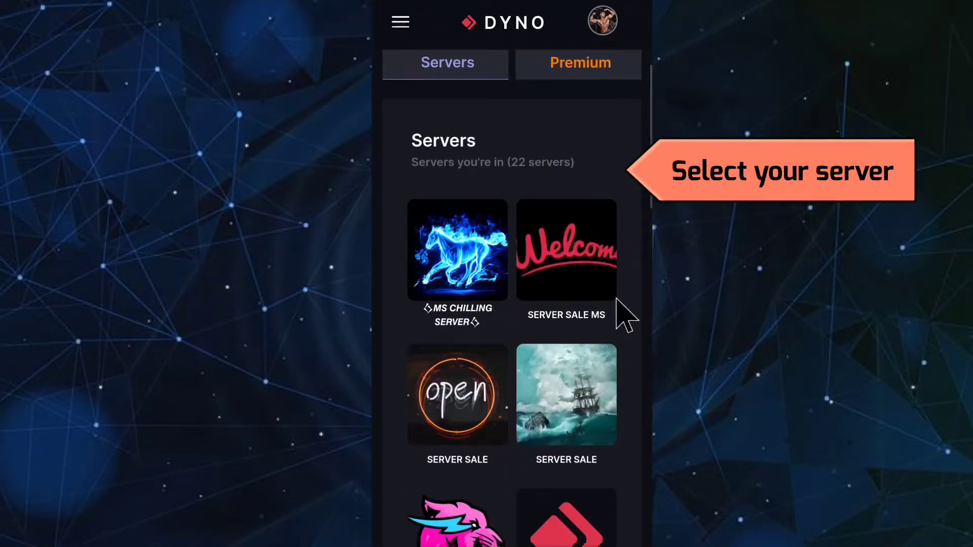
{"action": "scroll", "scroll_direction": "down", "scroll_amount": 3}
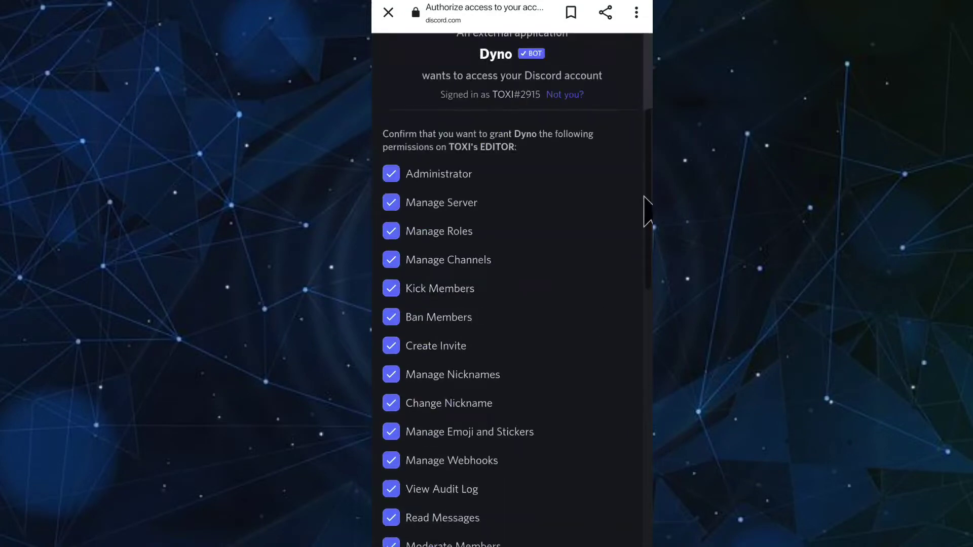
Authorize Dyno with its requested permissions on the server.
{"action": "scroll", "scroll_direction": "down", "scroll_amount": 3}
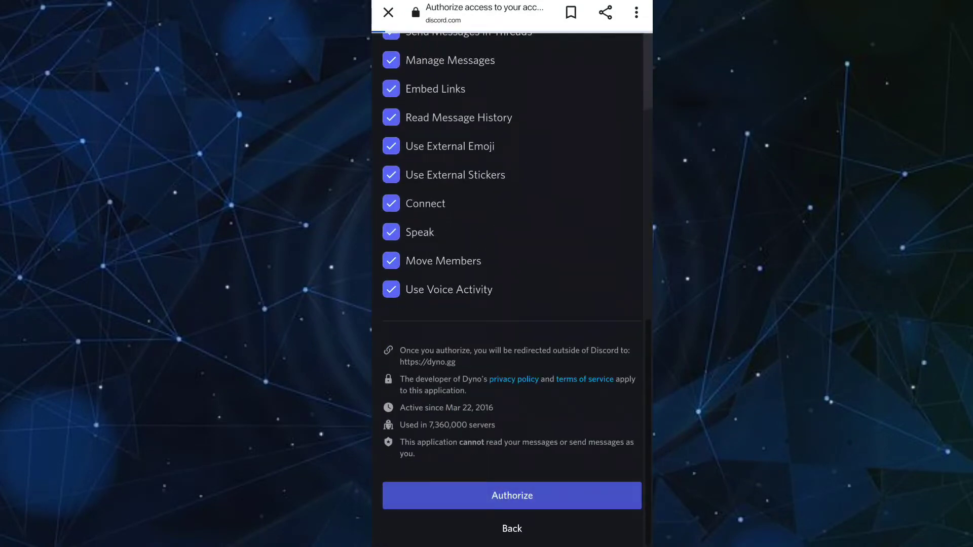
{"action": "left_click", "coordinate": [510, 495]}
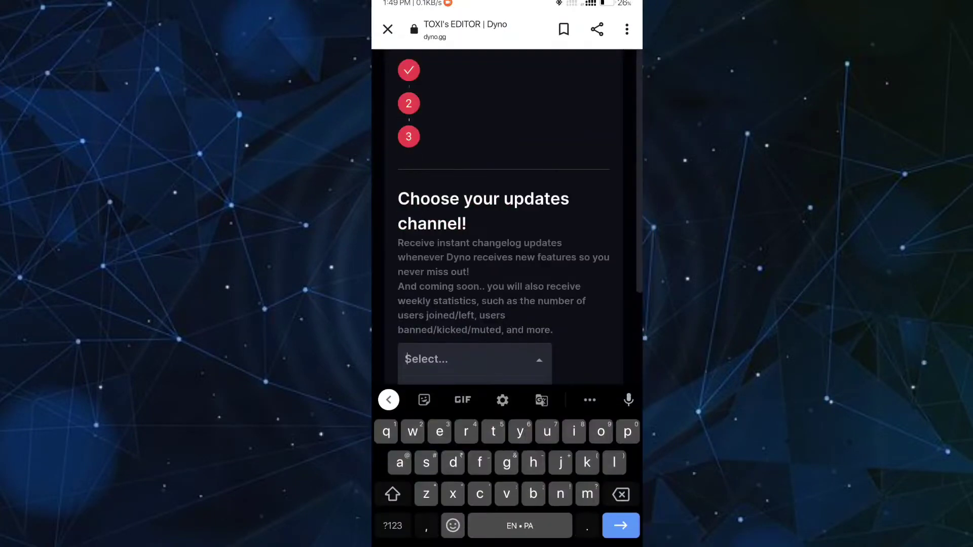
Finish the setup step and scroll the Server Dashboard down to the Modules grid.
{"action": "left_click", "coordinate": [473, 364]}
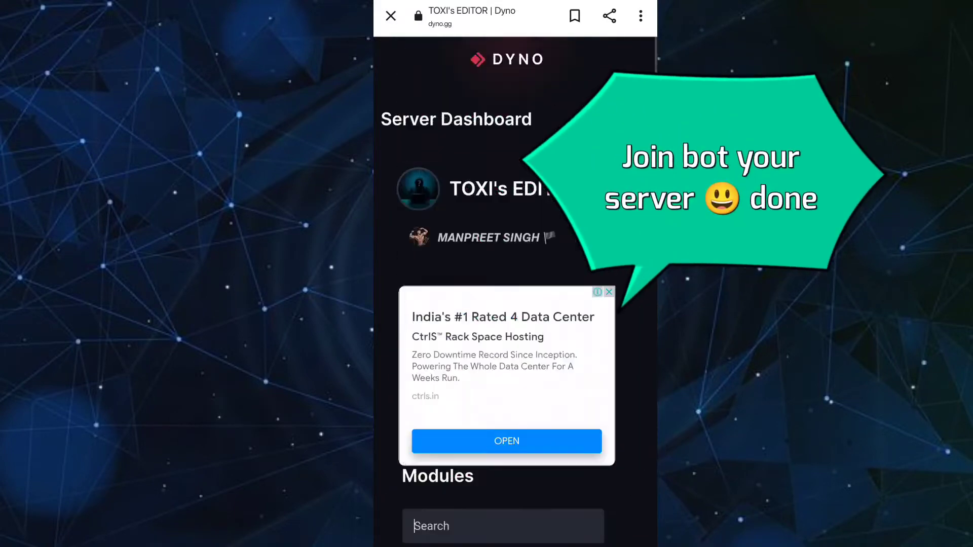
{"action": "scroll", "scroll_direction": "down", "scroll_amount": 3}
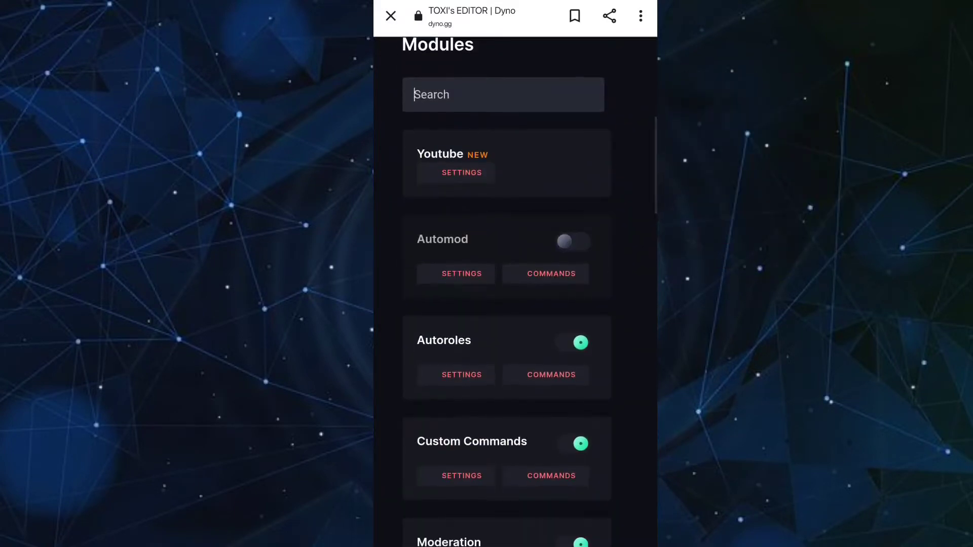
{"action": "scroll", "scroll_direction": "down", "scroll_amount": 3}
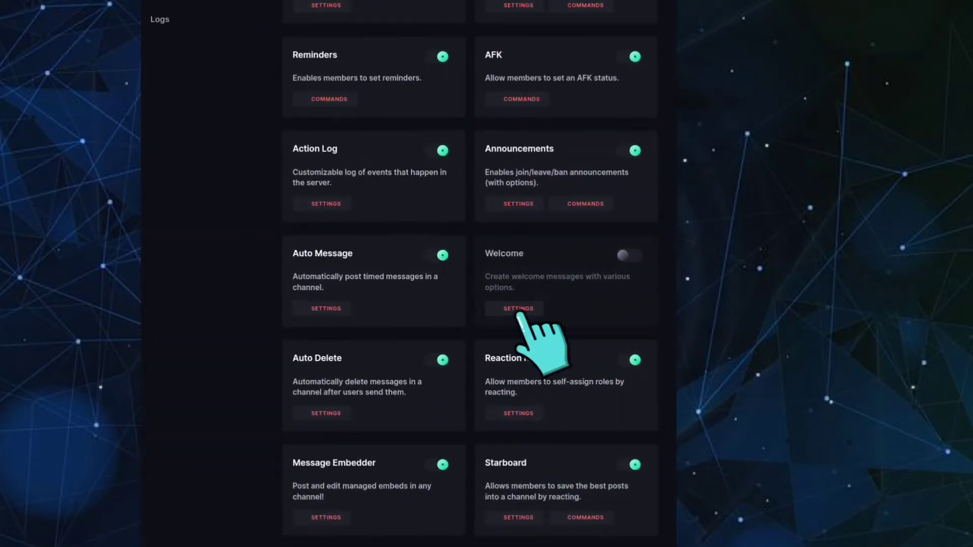
In Welcome settings, make the message an Embed and choose the welcome channel.
{"action": "left_click", "coordinate": [518, 308]}
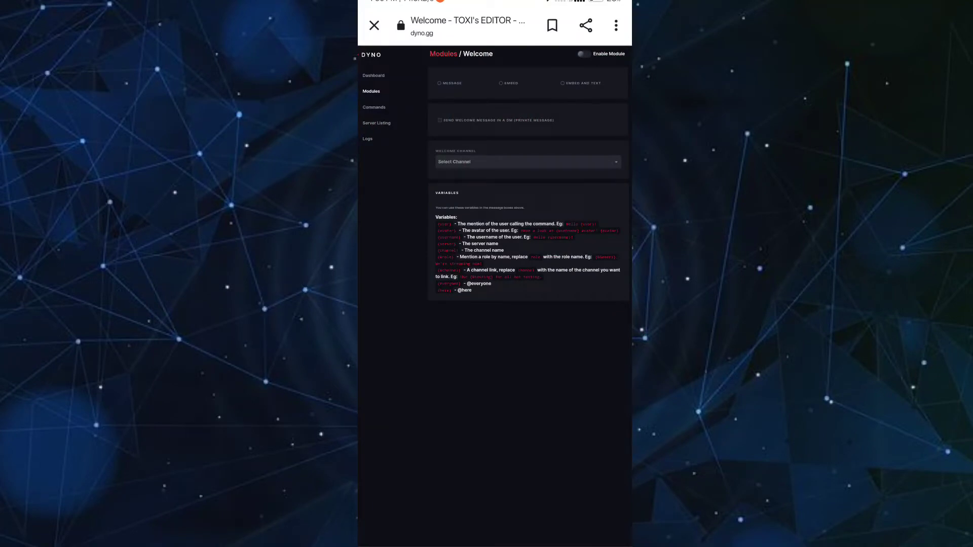
{"action": "left_click", "coordinate": [502, 82]}
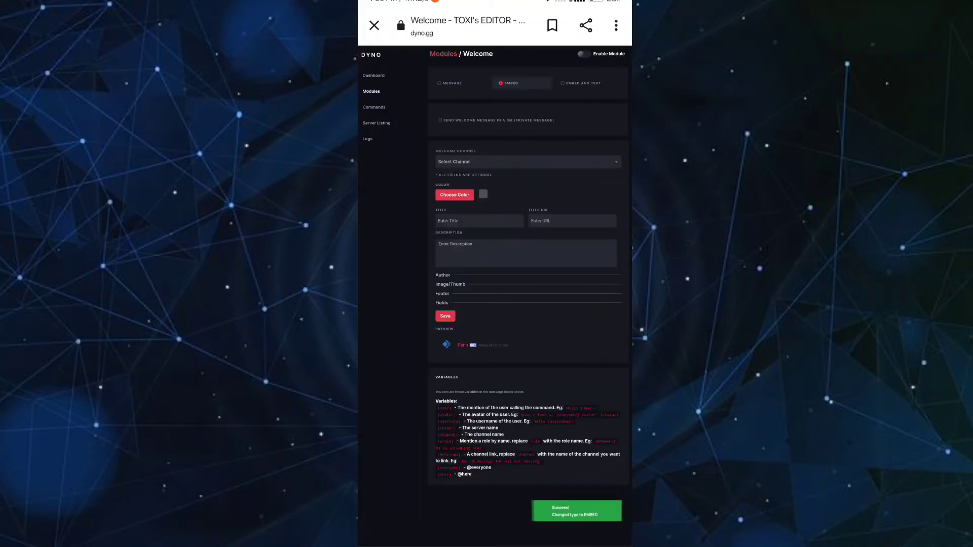
{"action": "left_click", "coordinate": [526, 162]}
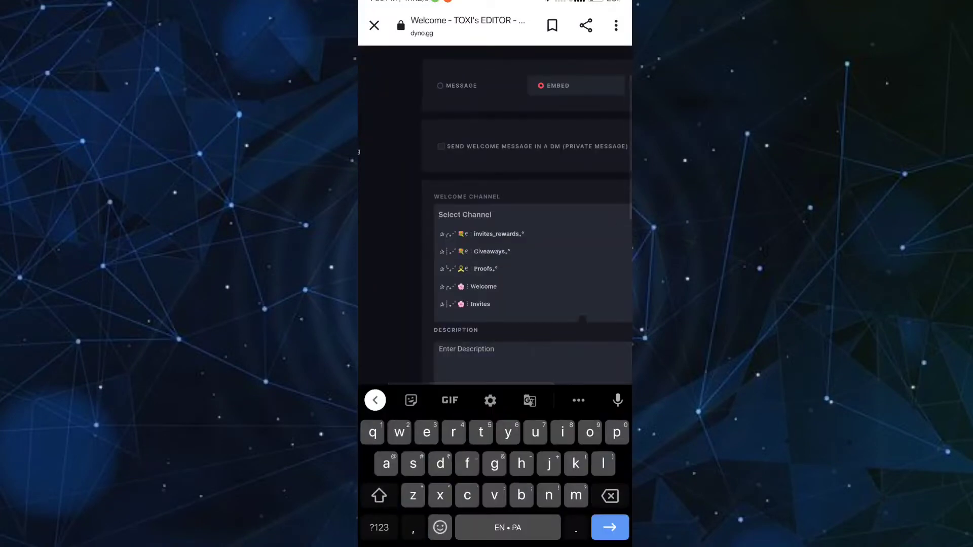
{"action": "left_click", "coordinate": [483, 286]}
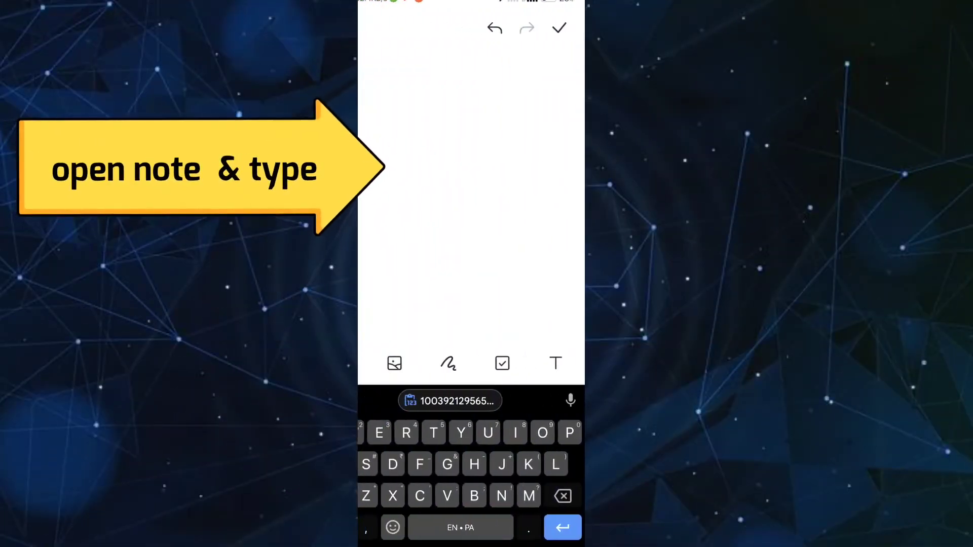
Write note lines 'TAKE SELF ROLES' and 'CHAT ZONE' for the channel links.
{"action": "type", "text": "TAKE SELF RULES"}
{"action": "type", "text": "READ R"}
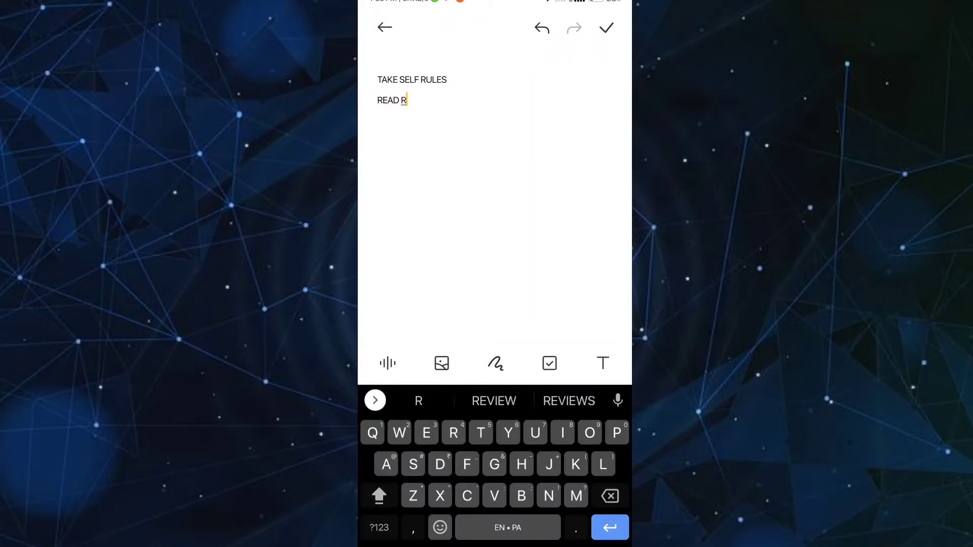
{"action": "left_click", "coordinate": [418, 401]}
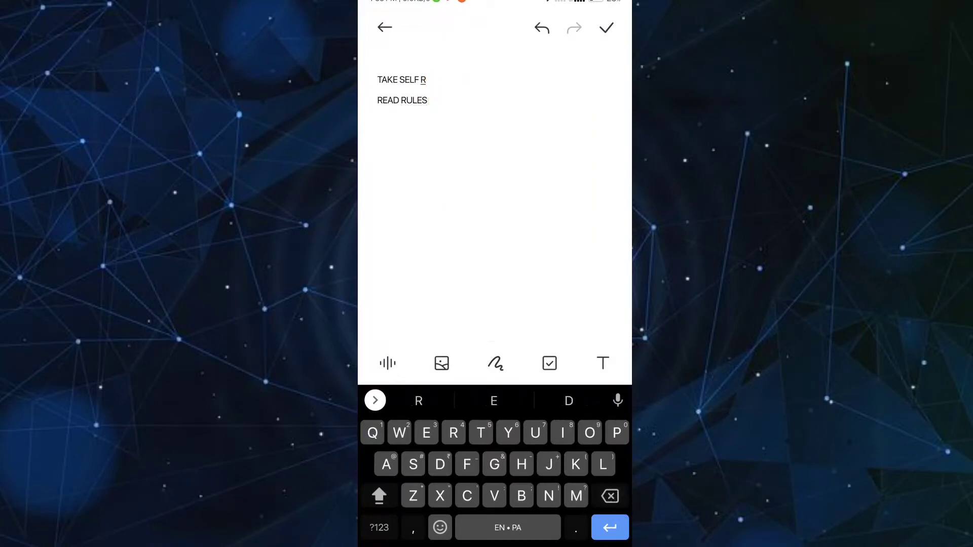
{"action": "type", "text": "OLES"}
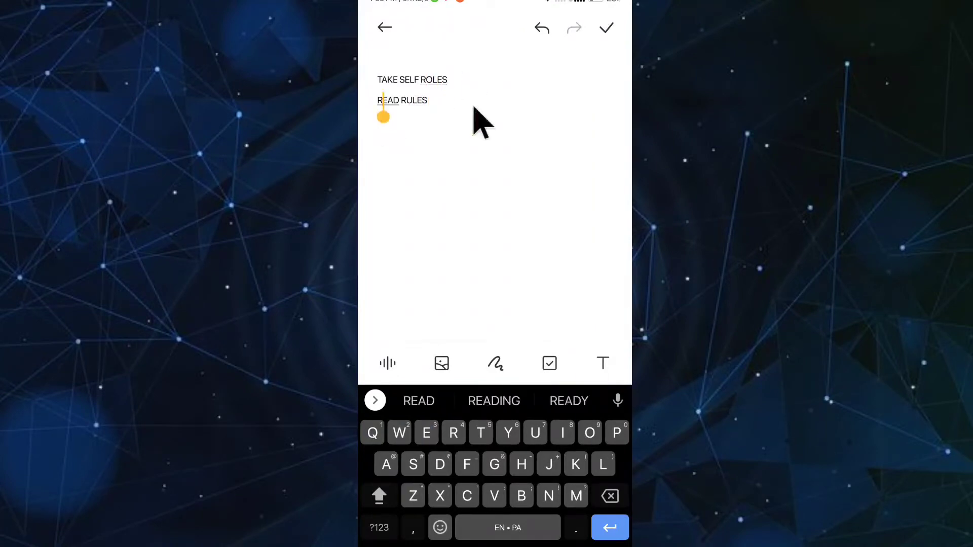
{"action": "type", "text": "CHAT ZON"}
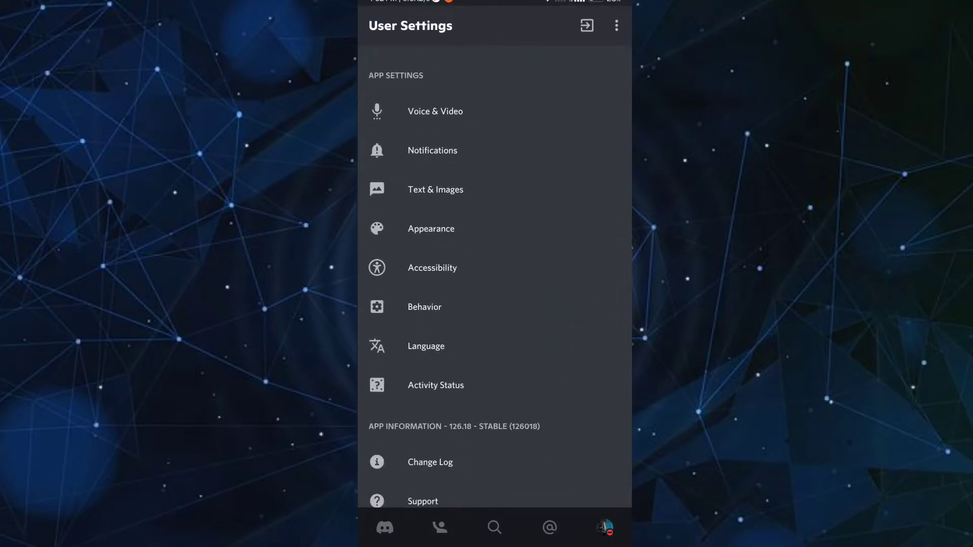
Turn on Developer Mode and copy the Self-Roles channel's ID.
{"action": "left_click", "coordinate": [425, 306]}
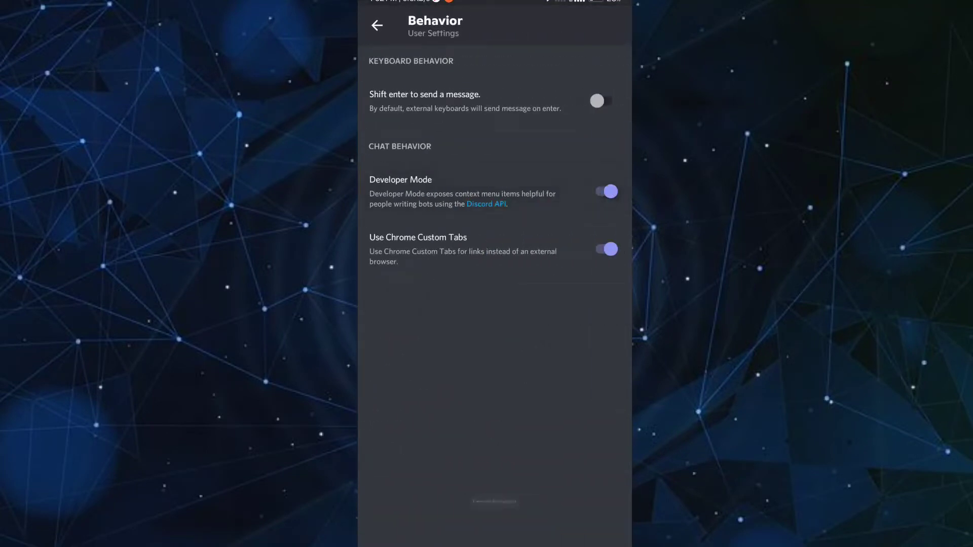
{"action": "left_click", "coordinate": [377, 25]}
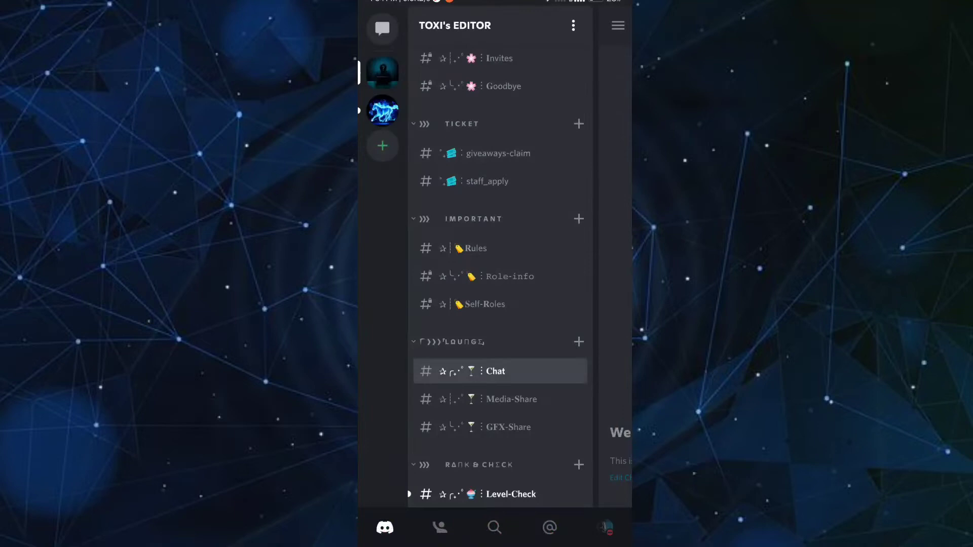
{"action": "scroll", "scroll_direction": "down", "scroll_amount": 3}
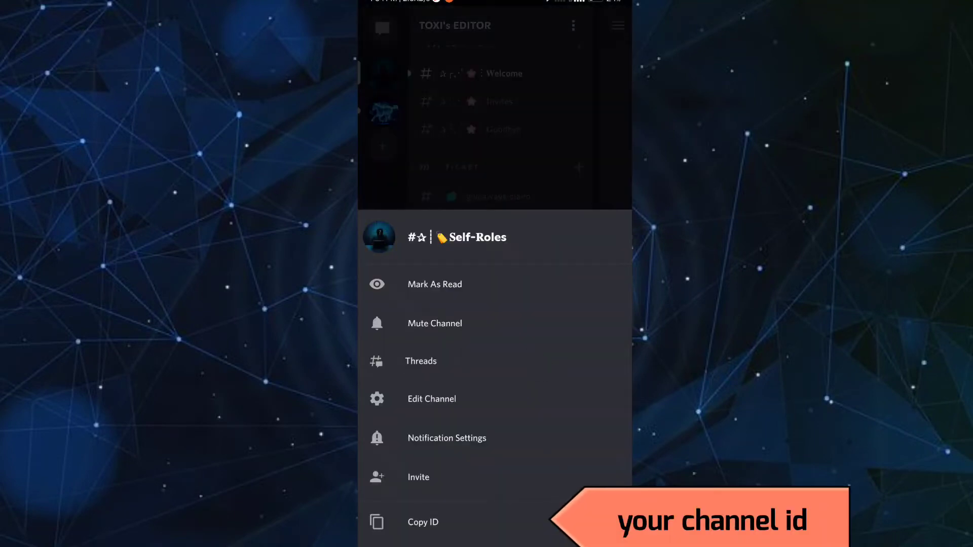
{"action": "left_click", "coordinate": [422, 521]}
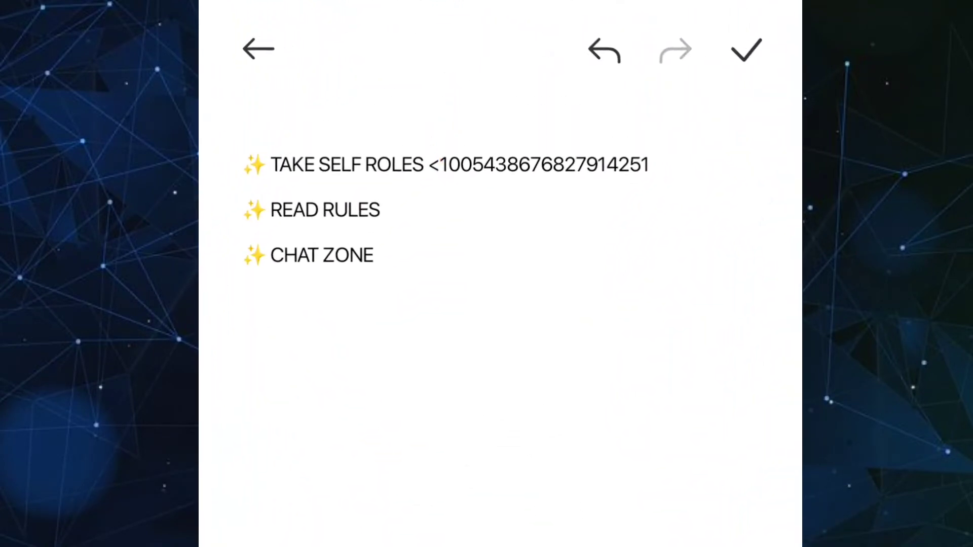
Wrap the pasted Self-Roles ID as a <#ID> channel mention in the note.
{"action": "type", "text": "#"}
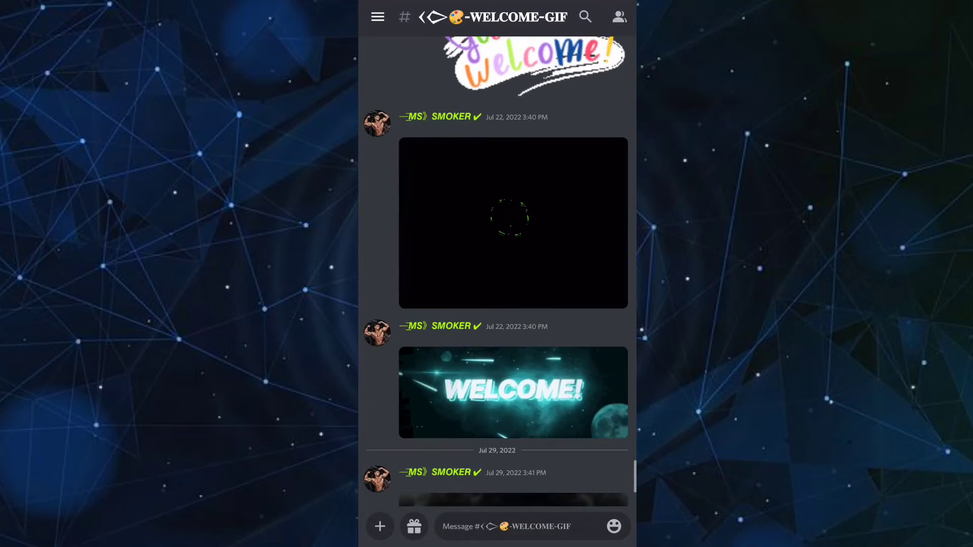
Share welcome-2.gif and copy its link via the Gboard clipboard tools.
{"action": "left_click", "coordinate": [512, 222]}
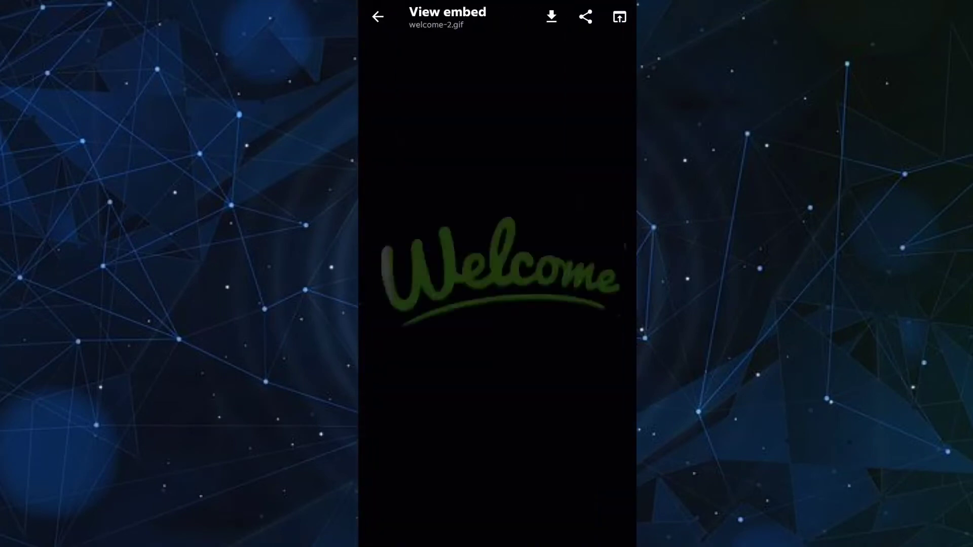
{"action": "left_click", "coordinate": [583, 17]}
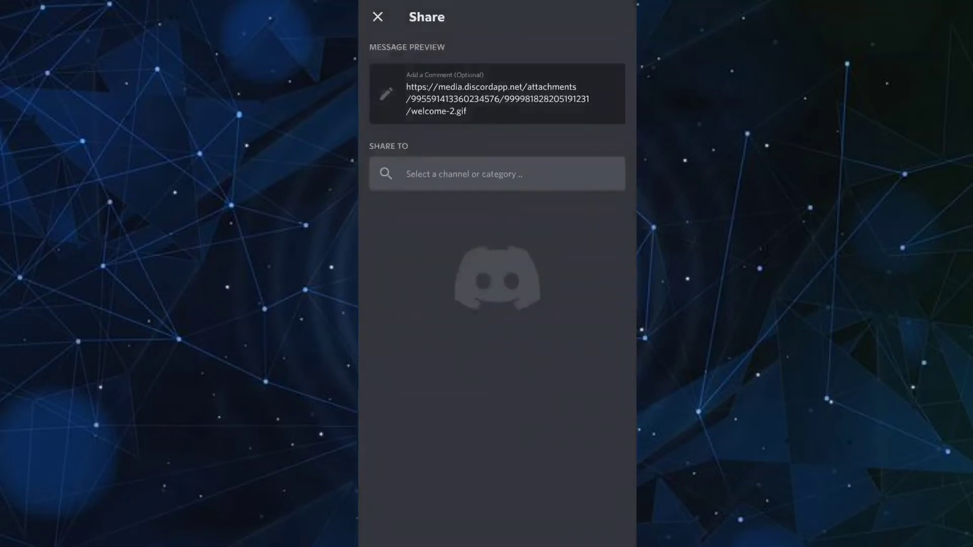
{"action": "left_click", "coordinate": [497, 173]}
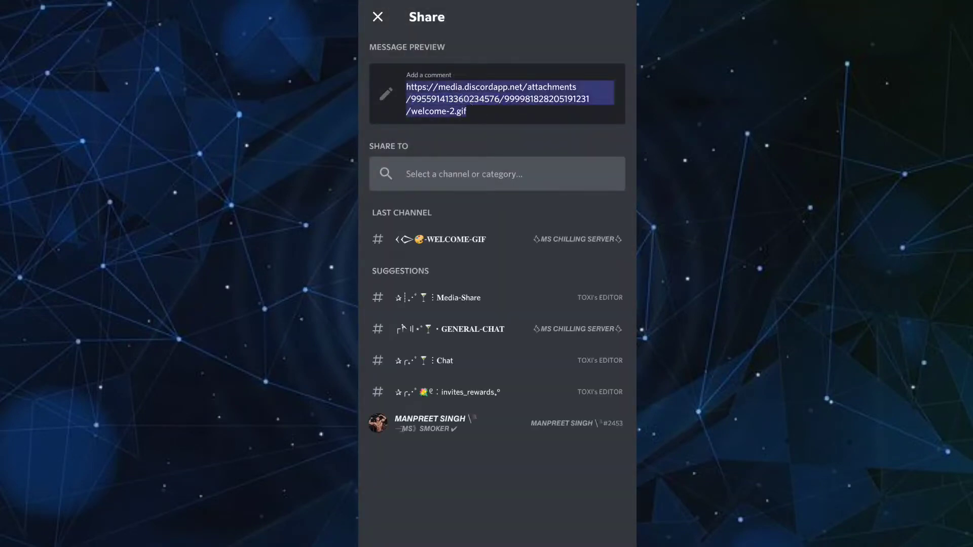
{"action": "left_click", "coordinate": [497, 94]}
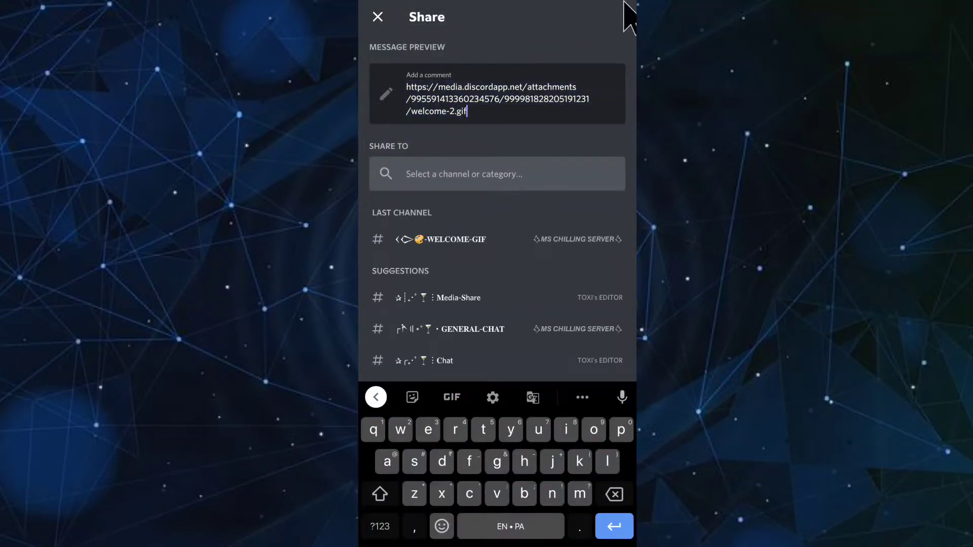
{"action": "left_click", "coordinate": [581, 397]}
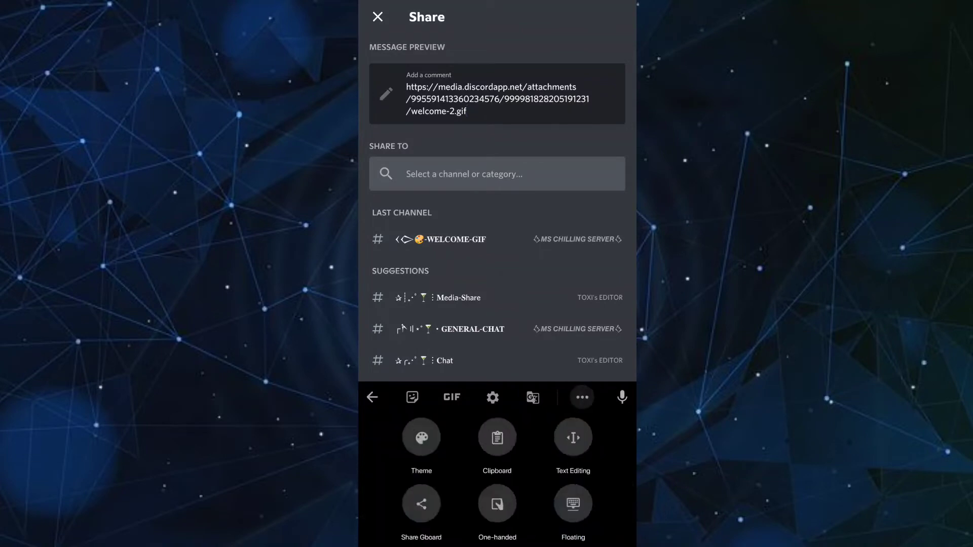
{"action": "left_click", "coordinate": [496, 438]}
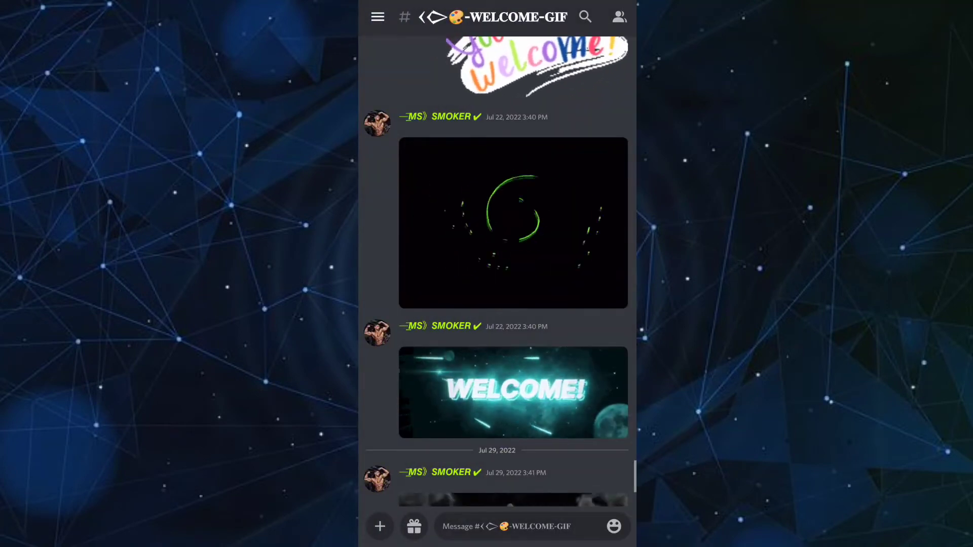
Find rg_thicc-1.gif in its channel and copy its share link.
{"action": "left_click", "coordinate": [377, 18]}
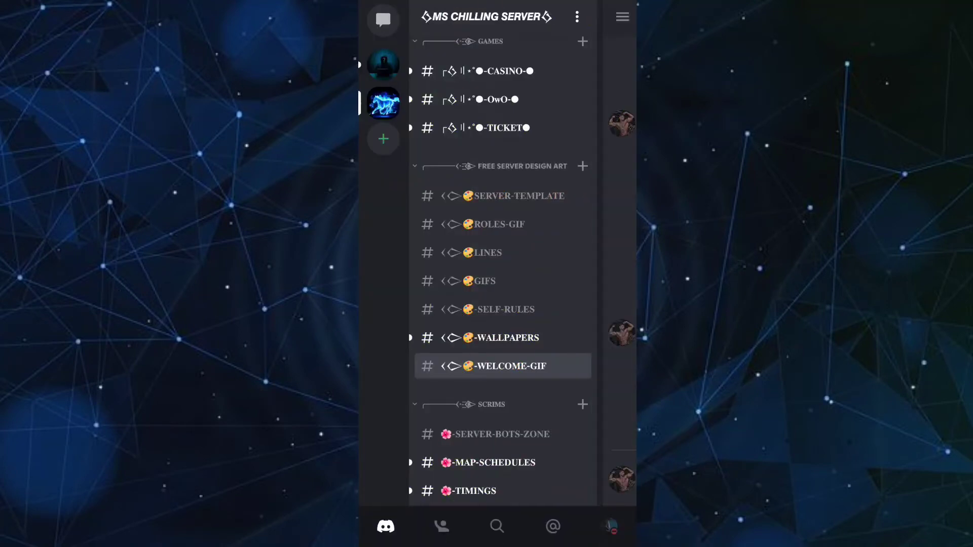
{"action": "left_click", "coordinate": [479, 280]}
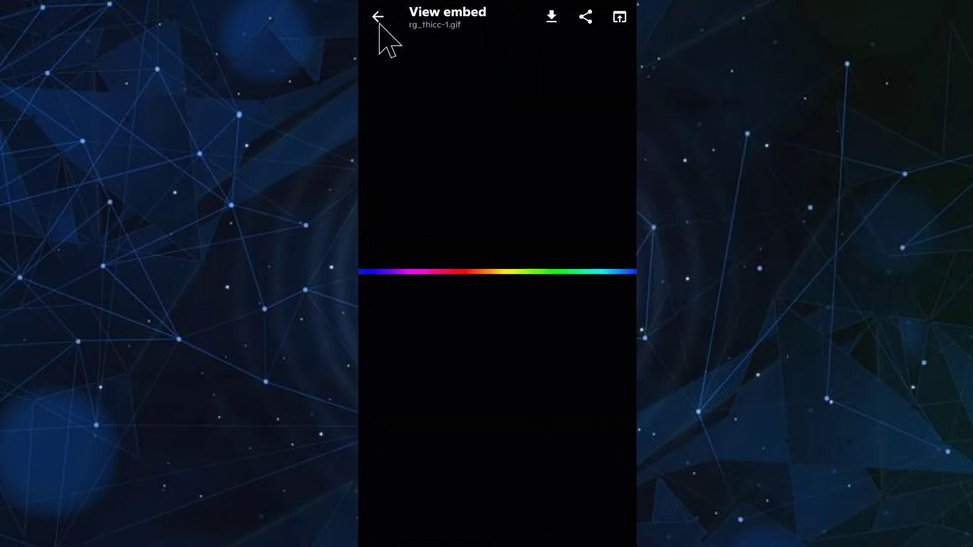
{"action": "left_click", "coordinate": [584, 17]}
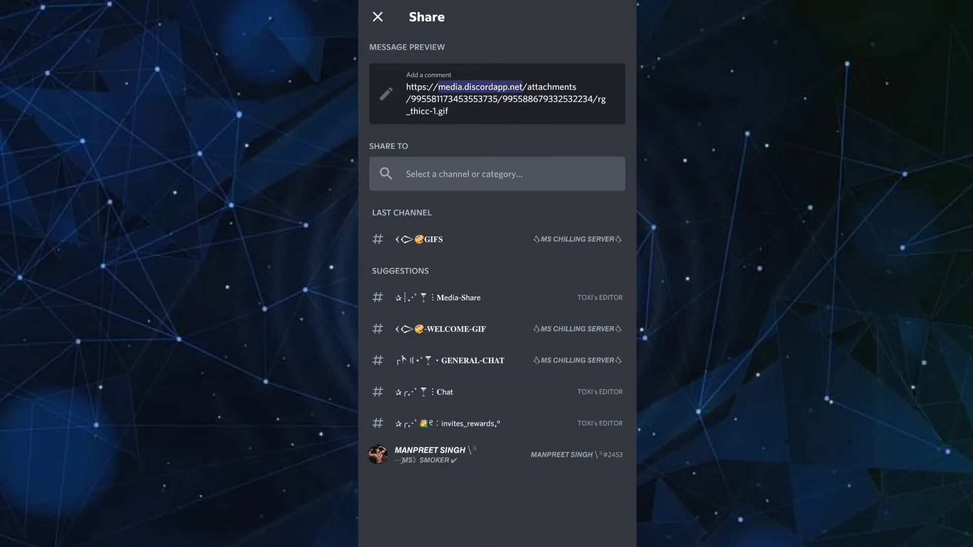
{"action": "left_click", "coordinate": [497, 94]}
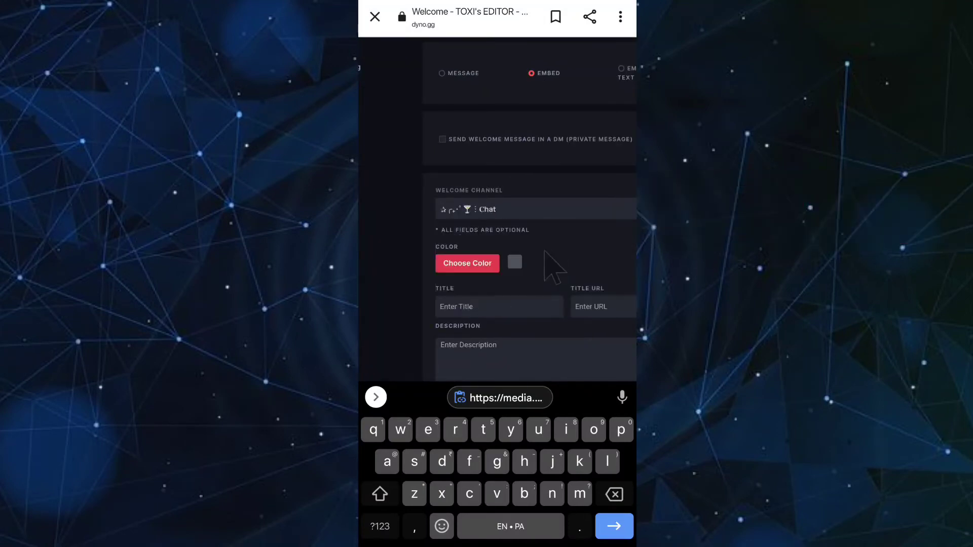
Fill the embed with pink colour, {user} title, channel-link description, welcome-2.gif thumbnail and rg_thicc-1.gif image, and save it.
{"action": "left_click", "coordinate": [467, 264]}
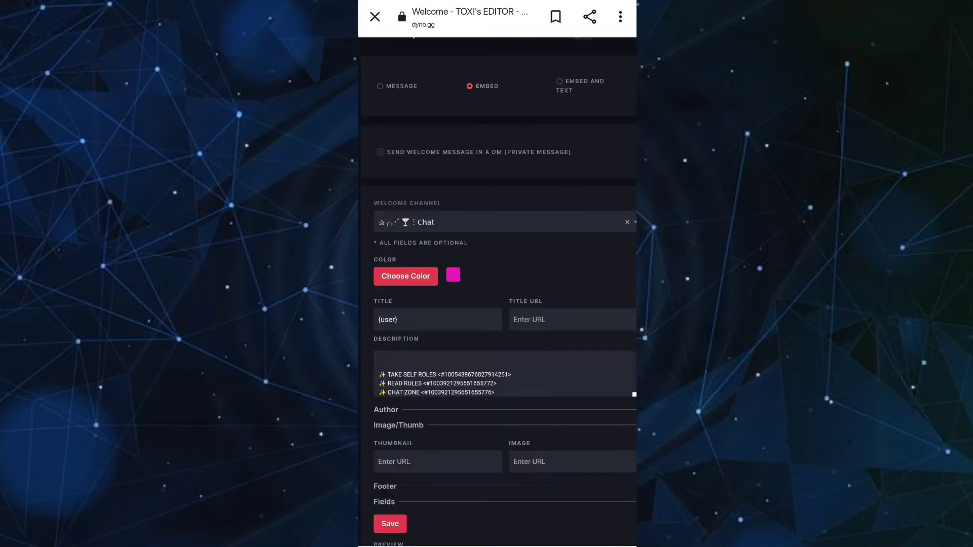
{"action": "scroll", "scroll_direction": "down", "scroll_amount": 3}
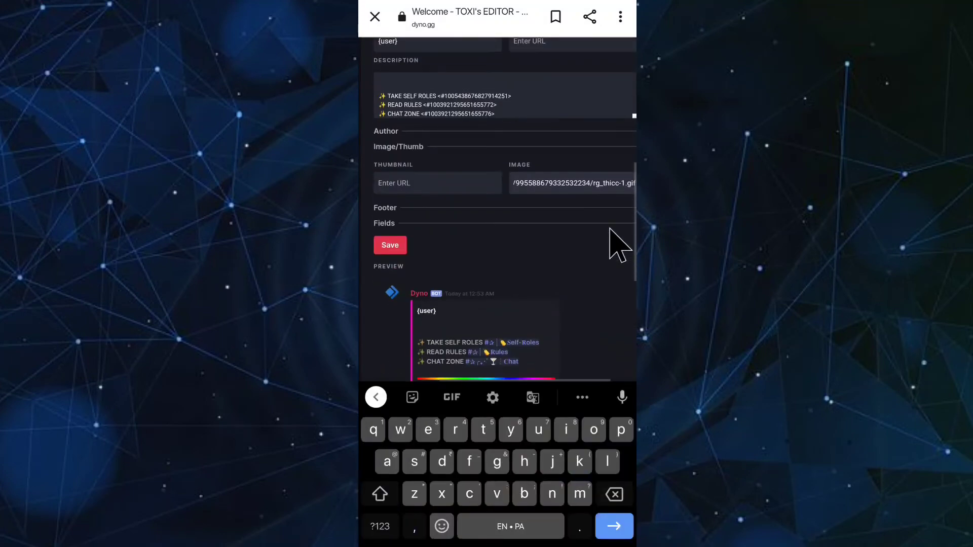
{"action": "scroll", "scroll_direction": "down", "scroll_amount": 3}
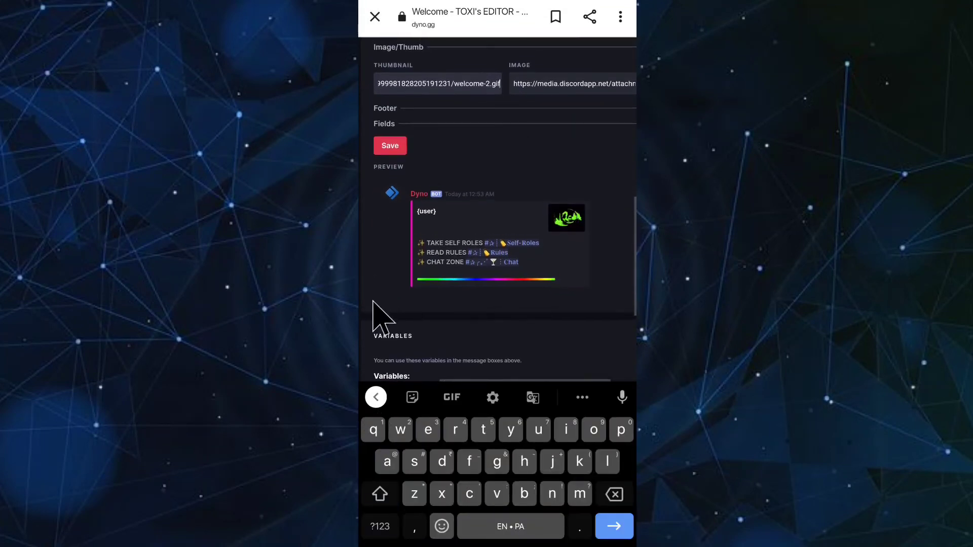
{"action": "left_click", "coordinate": [389, 145]}
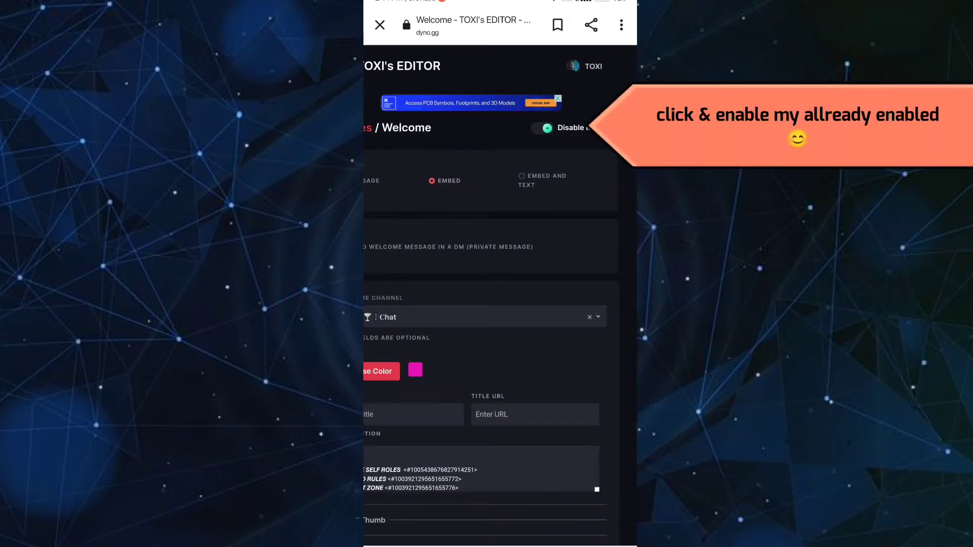
{"action": "left_click", "coordinate": [379, 25]}
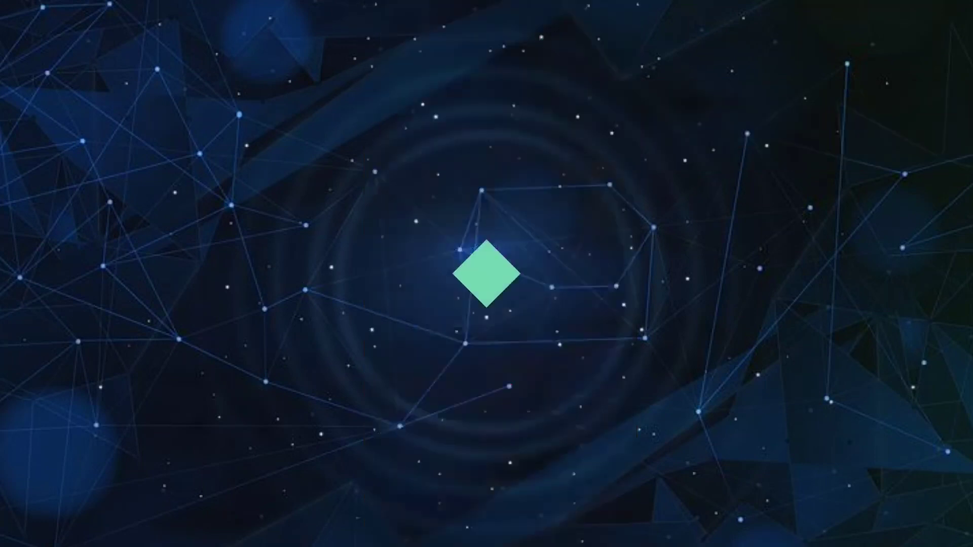